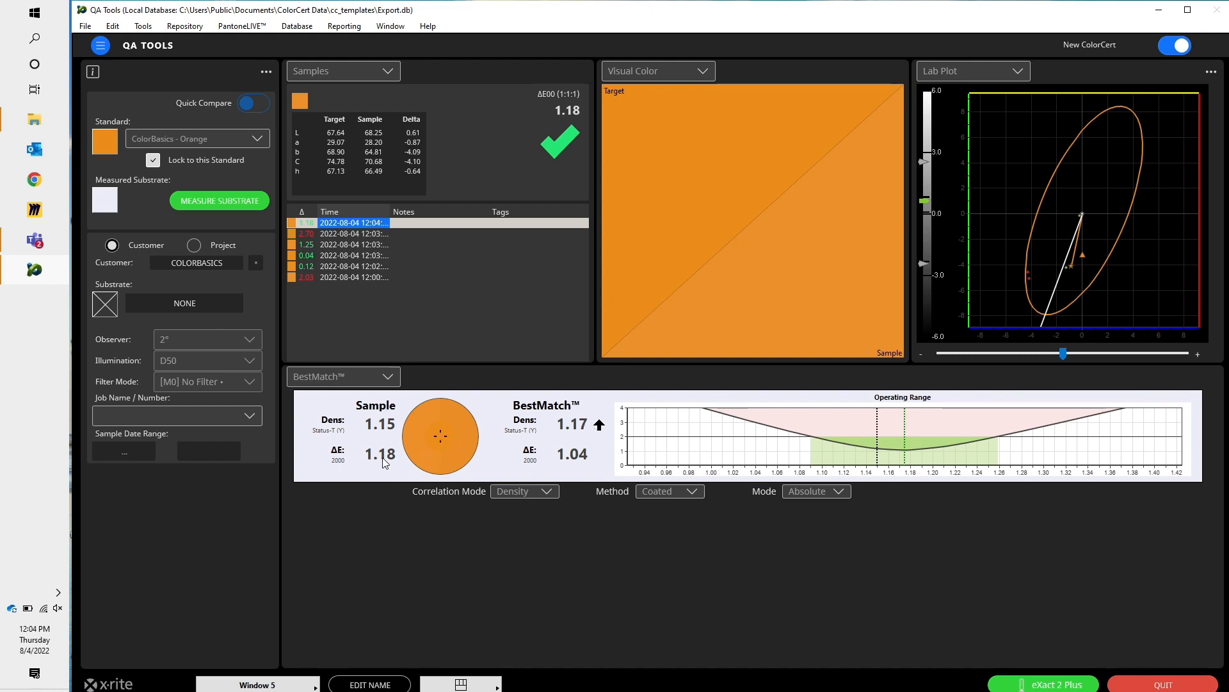
mouse_move(568, 465)
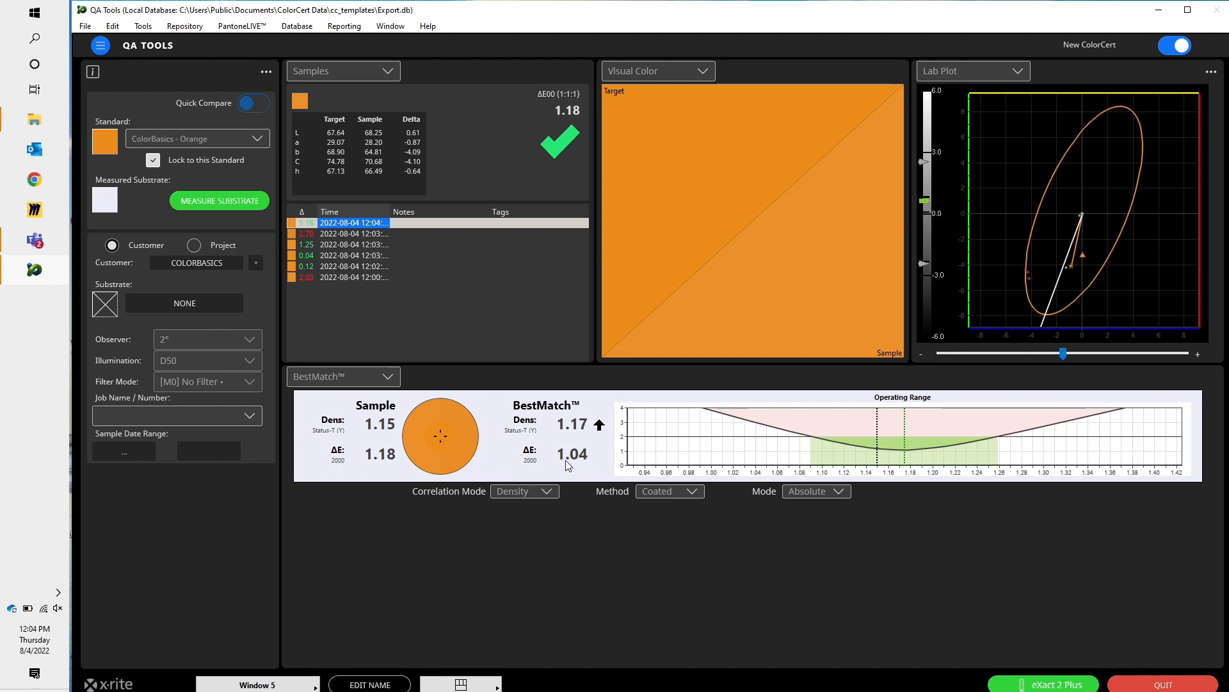
mouse_move(600, 434)
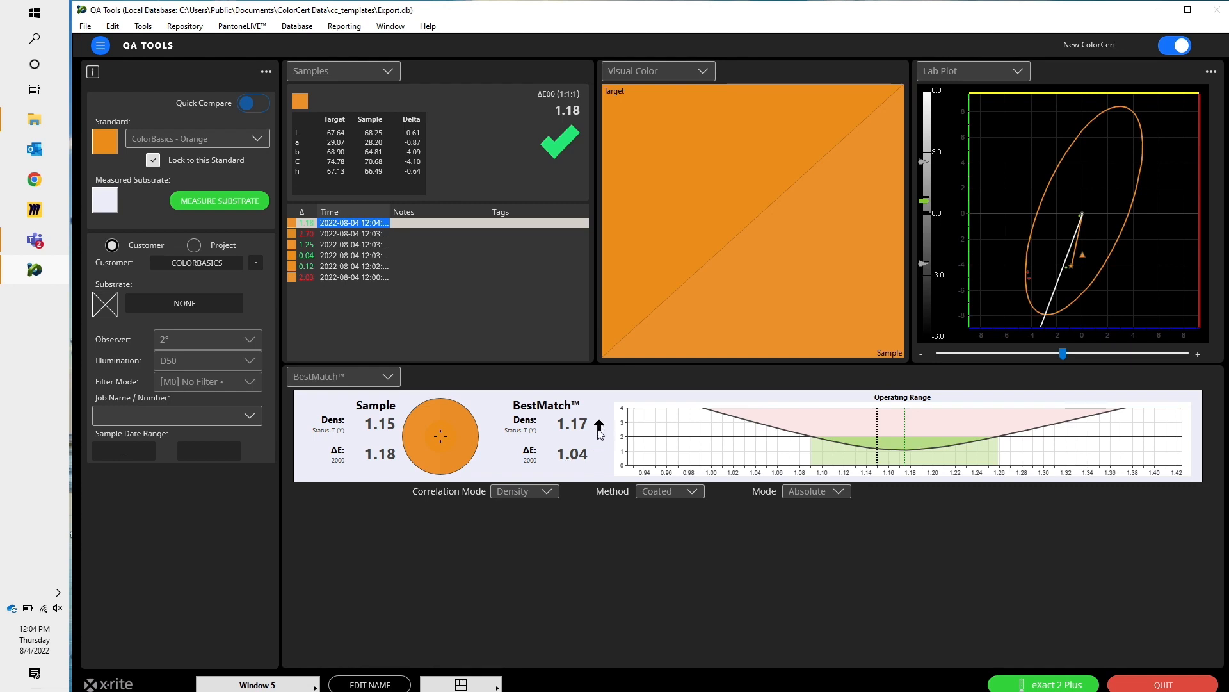
mouse_move(447, 436)
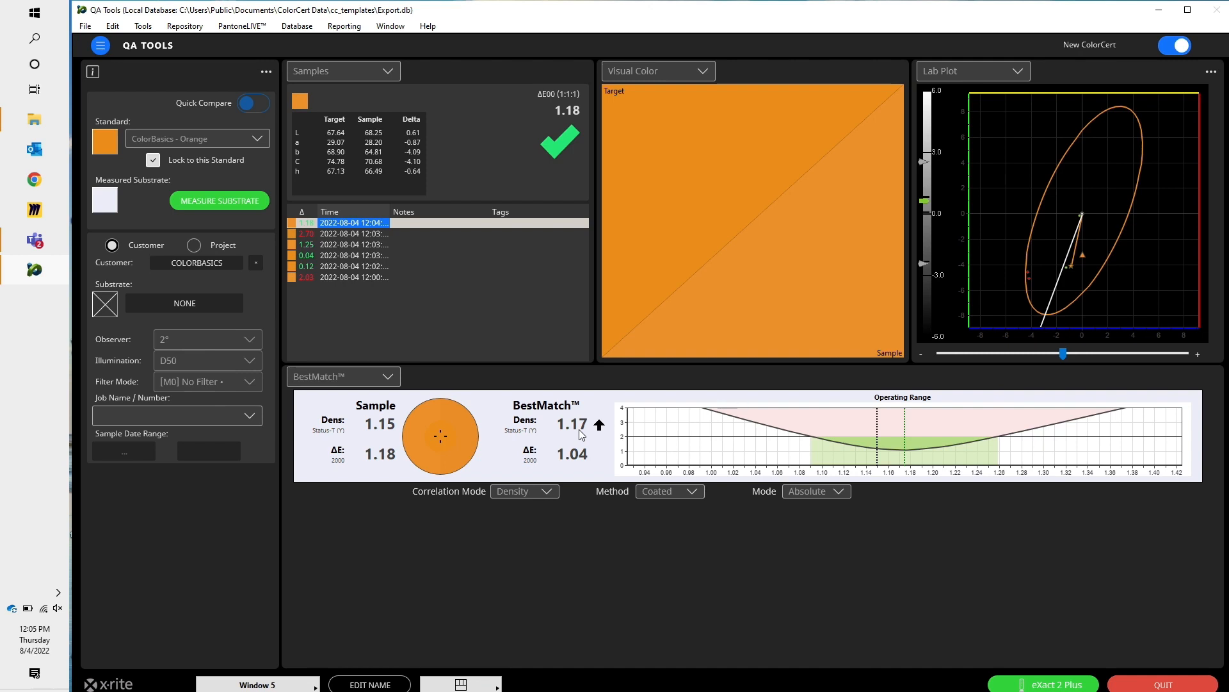
mouse_move(984, 423)
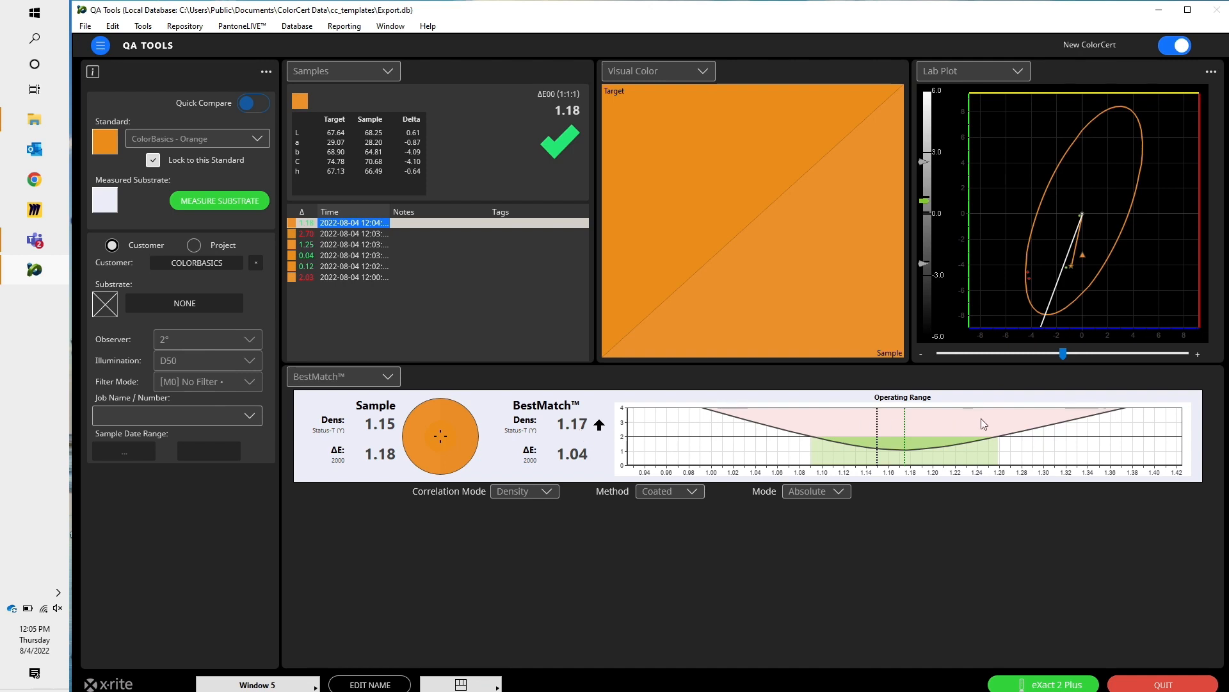
mouse_move(875, 413)
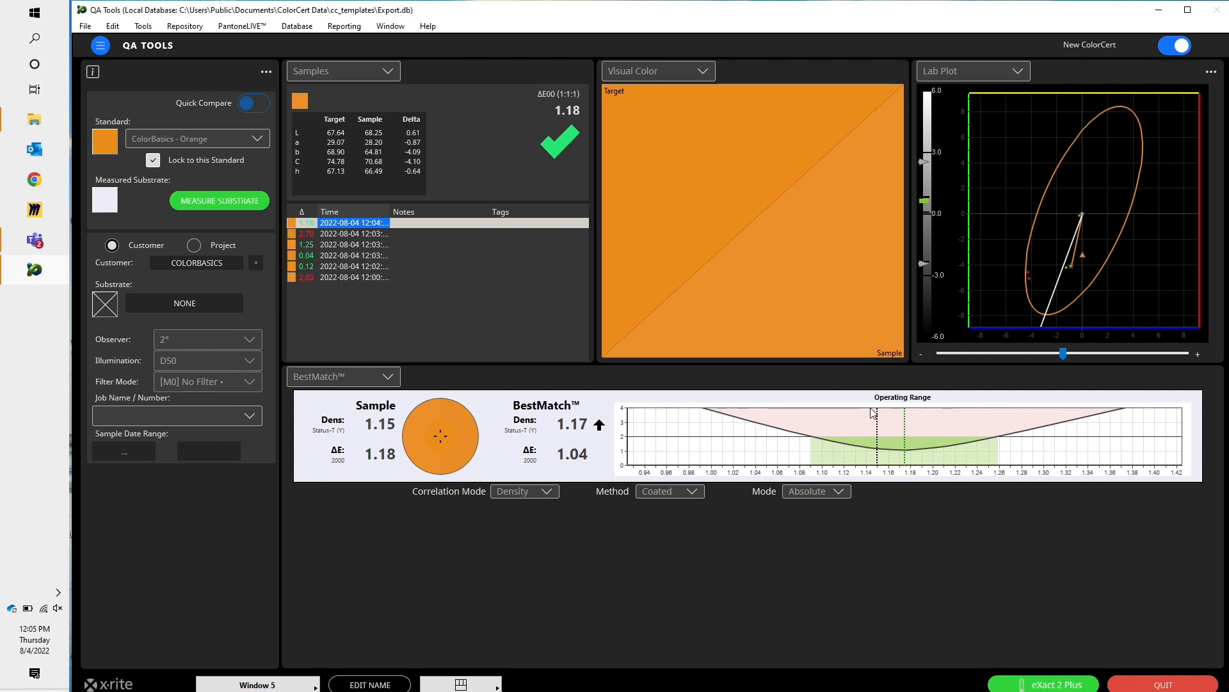
mouse_move(876, 420)
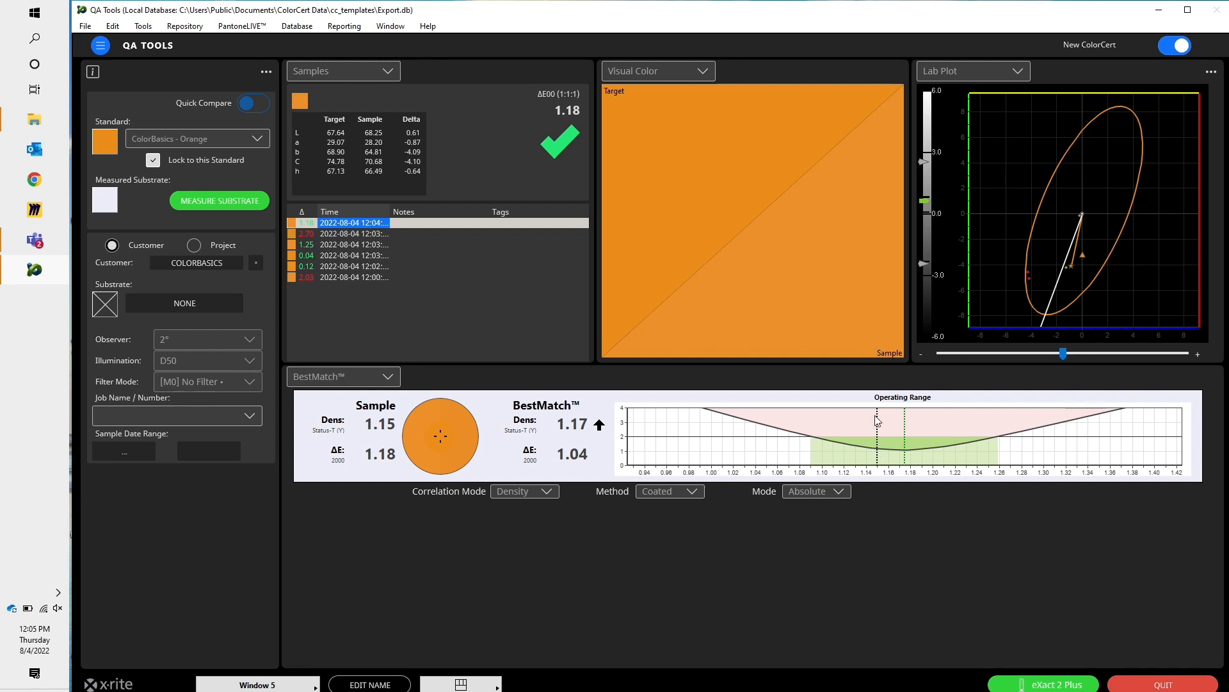
mouse_move(897, 471)
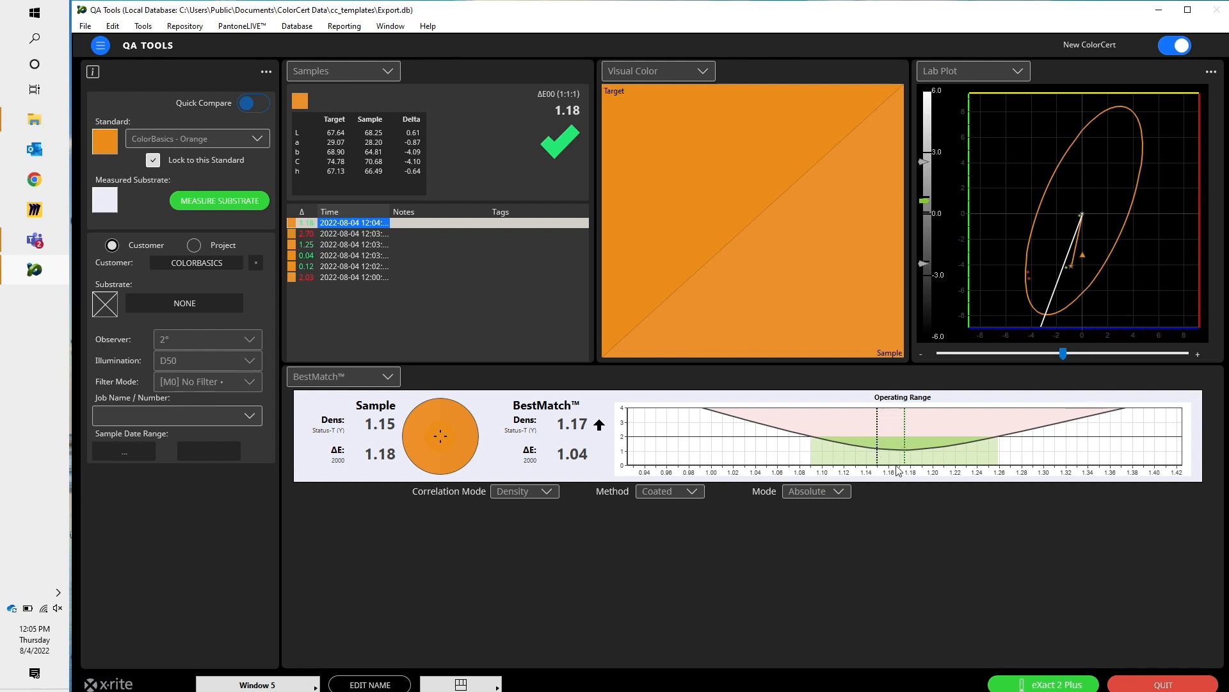
mouse_move(737, 423)
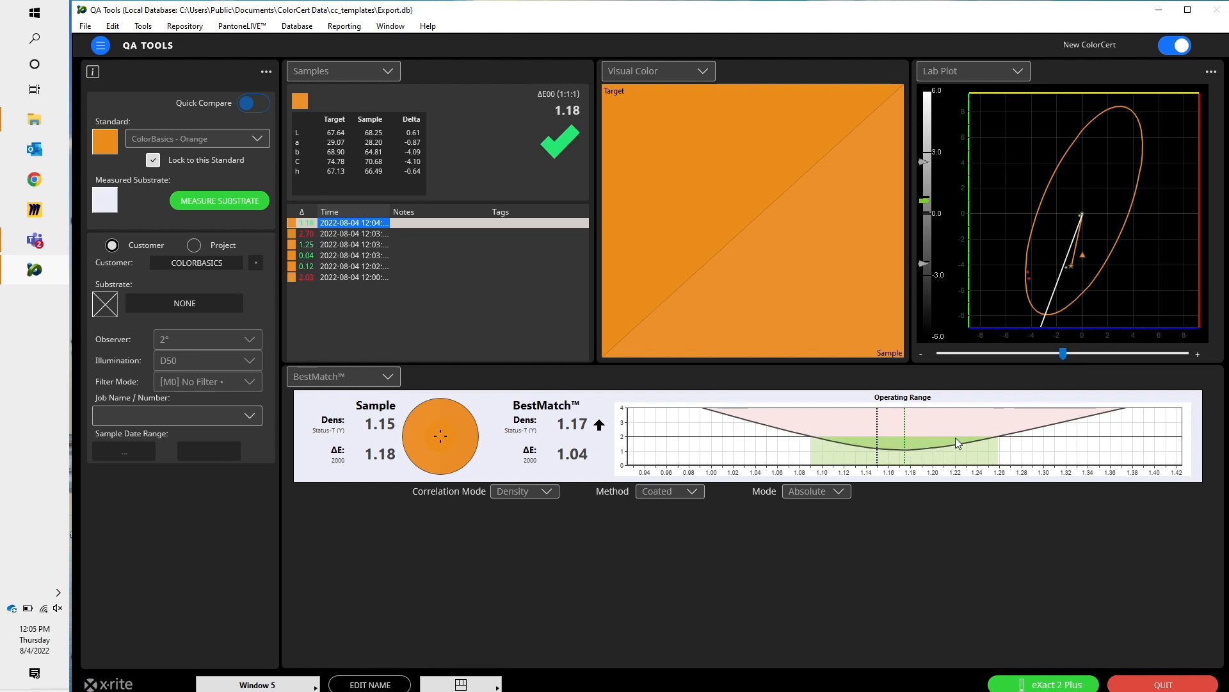
mouse_move(1109, 405)
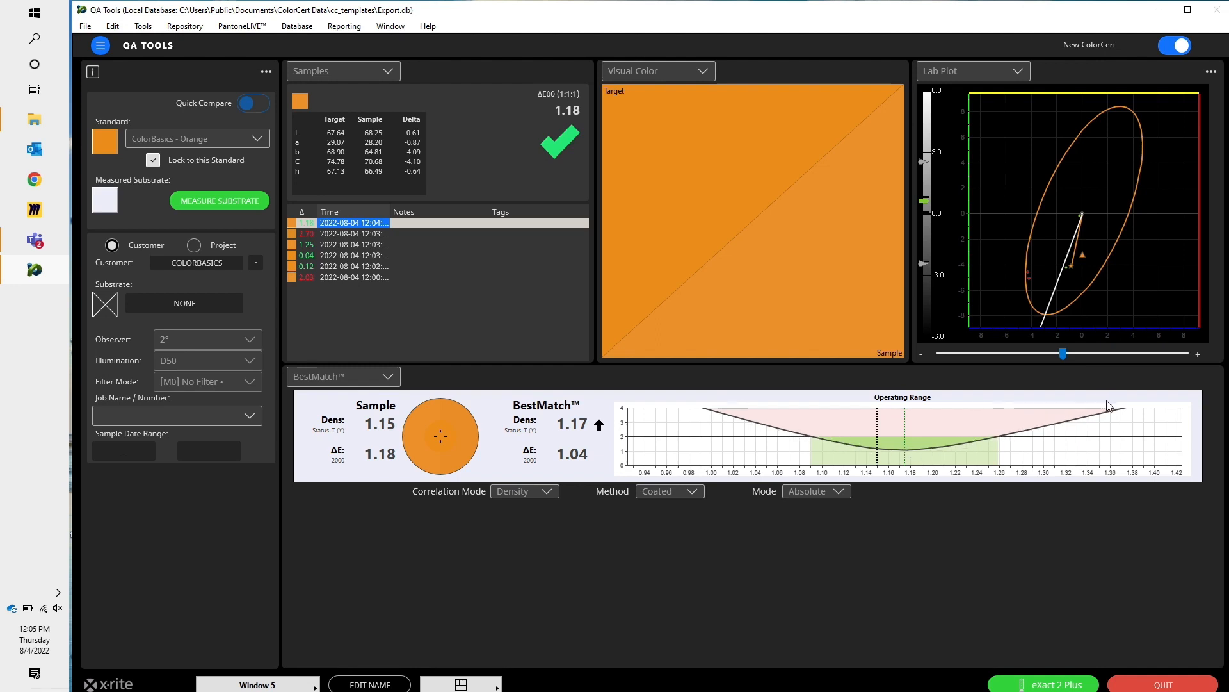
mouse_move(914, 455)
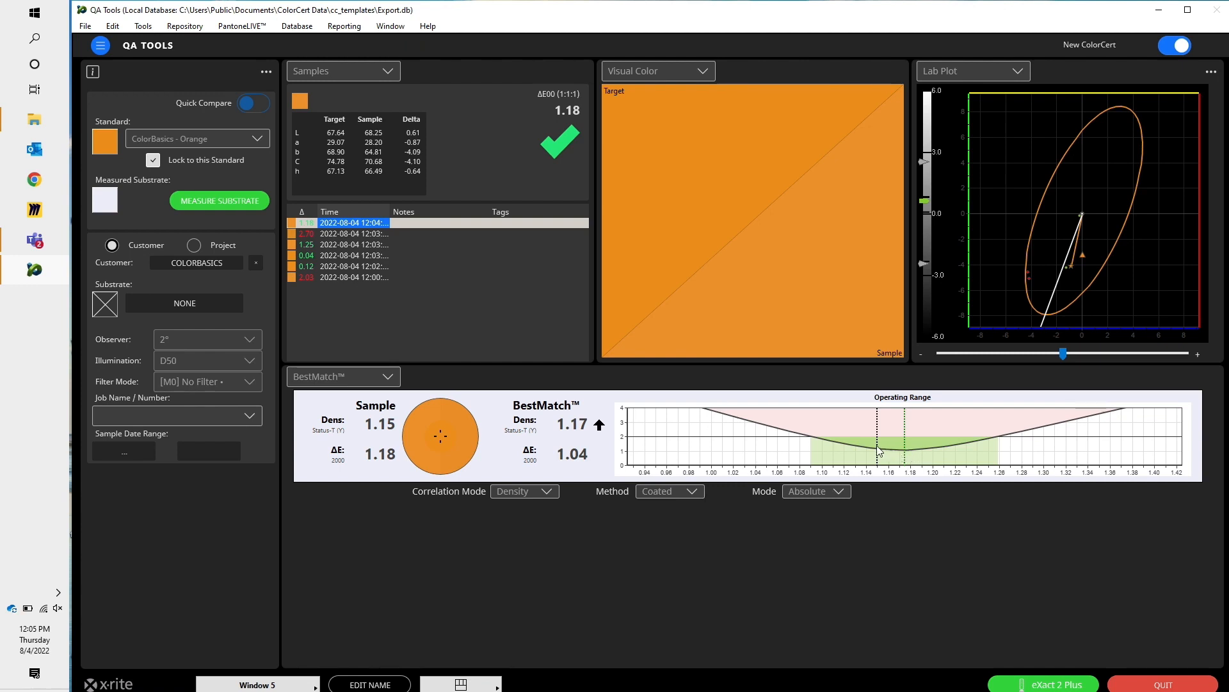
mouse_move(876, 450)
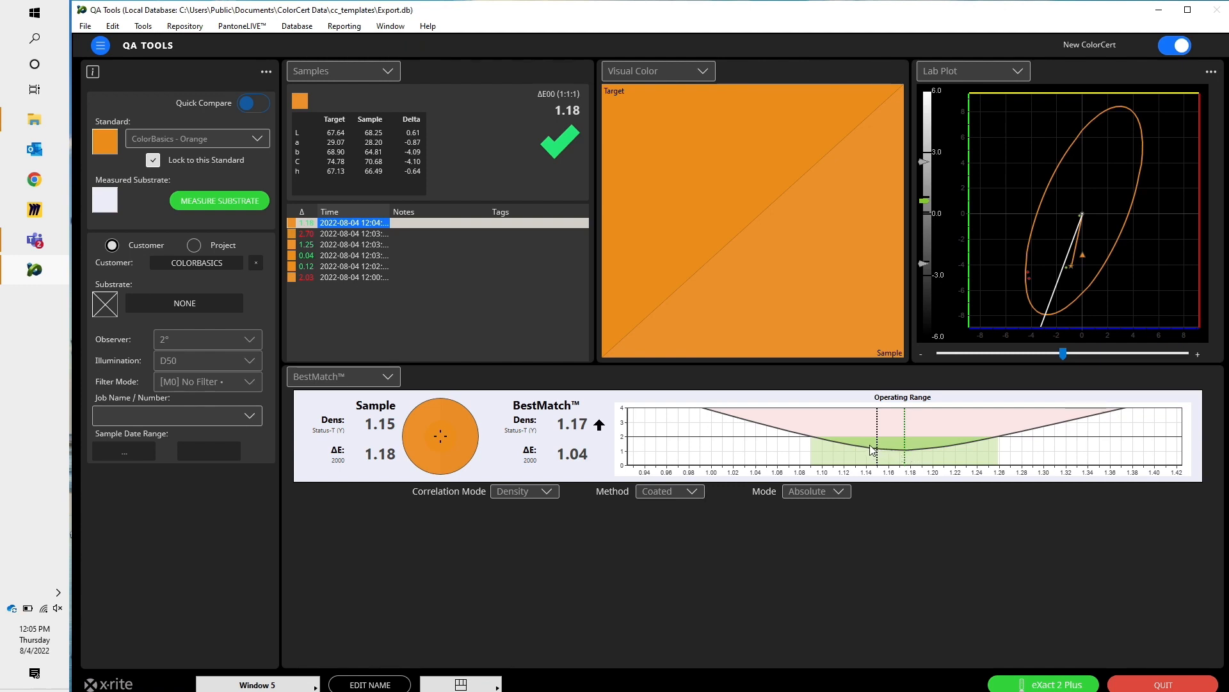
mouse_move(849, 451)
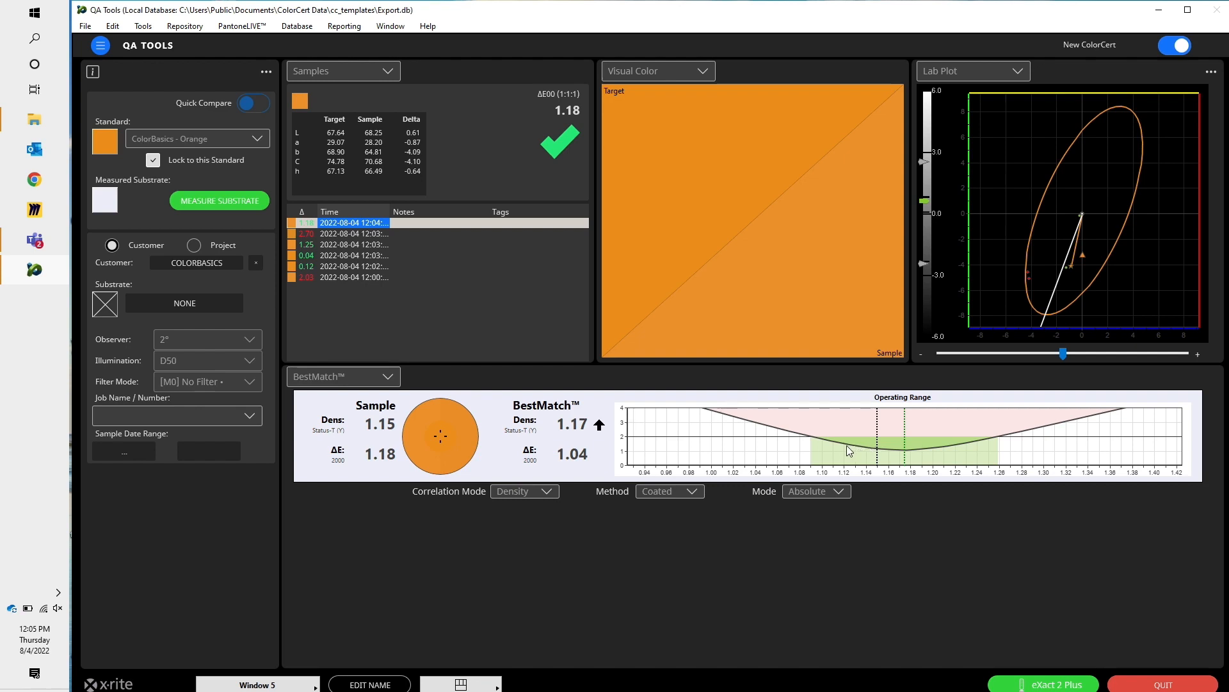
mouse_move(894, 457)
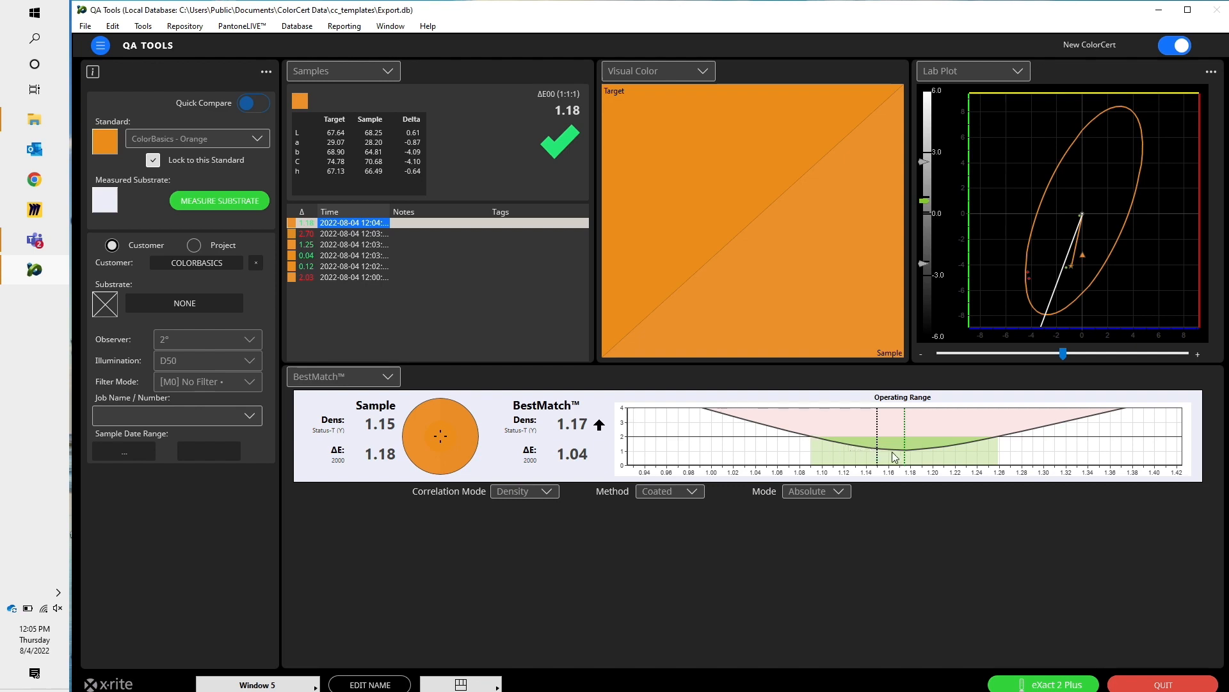
mouse_move(954, 453)
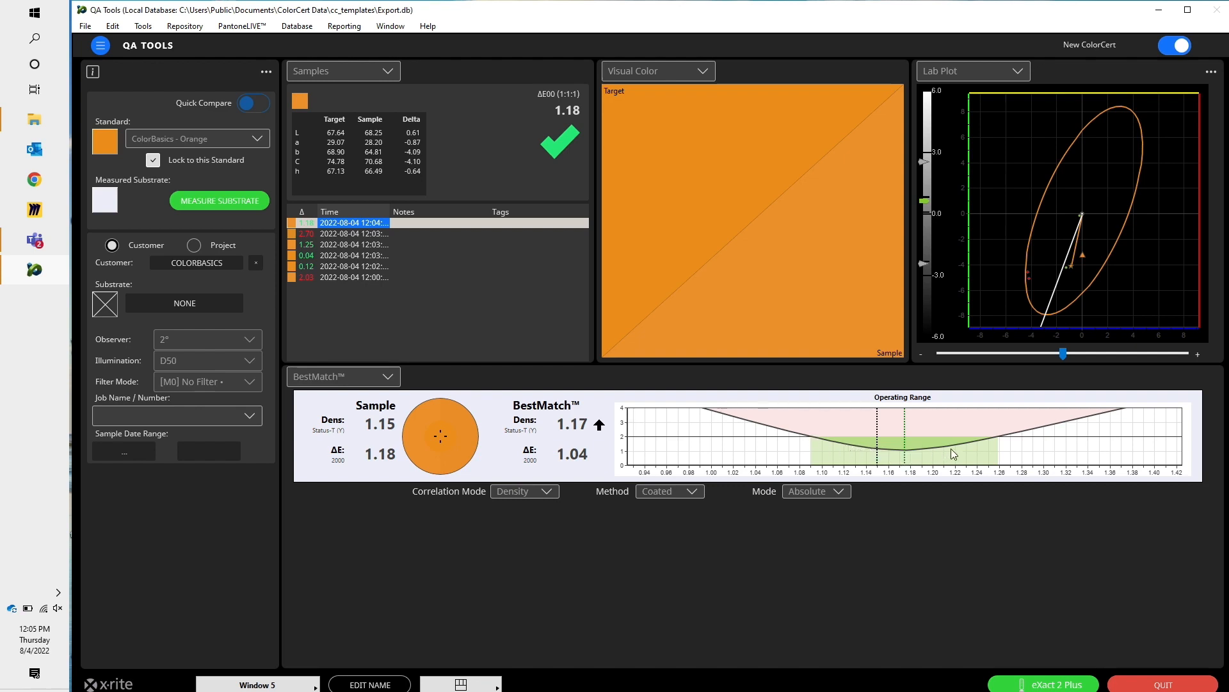